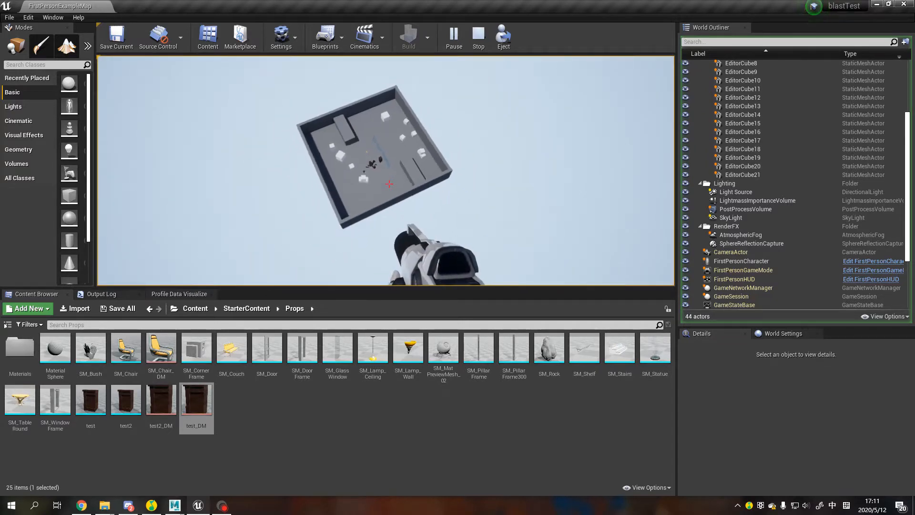
Step: Shoot the cabinet so it shatters into wood and gold chunks, then stop the play session
click(454, 34)
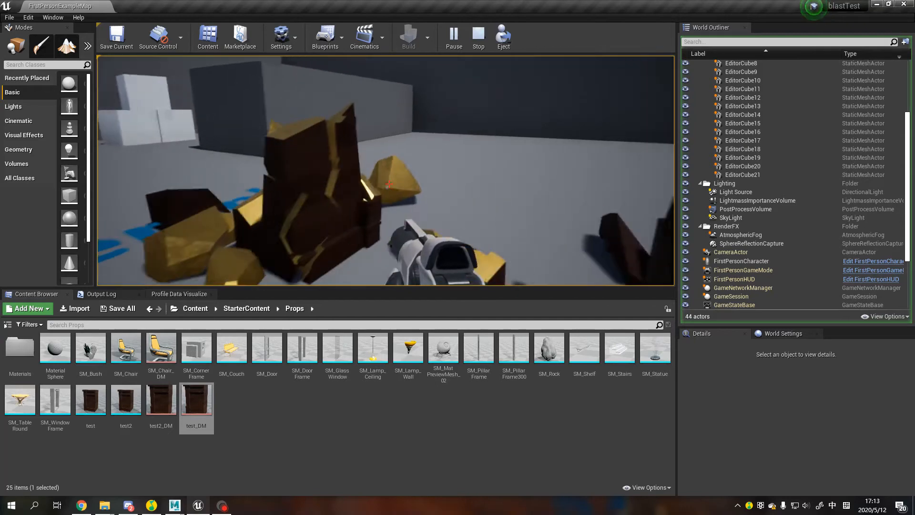
click(479, 34)
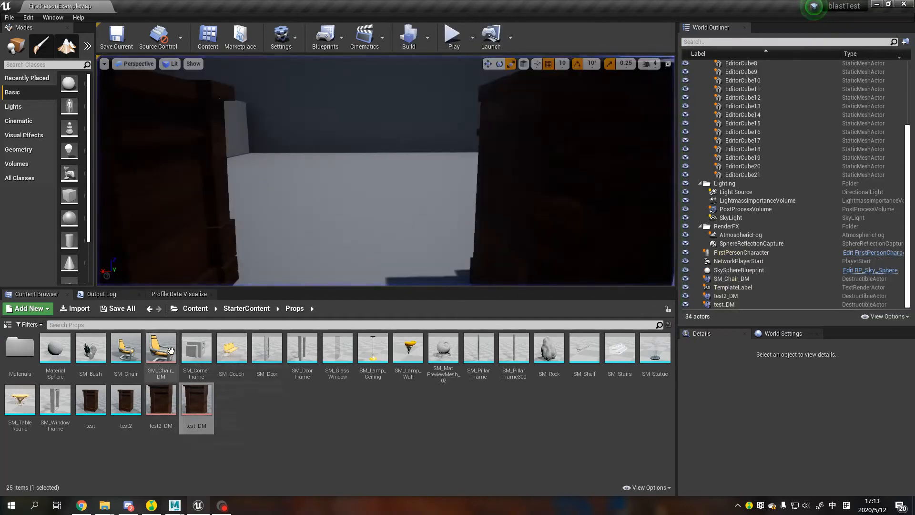
Step: In test_DM, raise Explode Amount to spread the chunks and set material element 1 to M_Metal_Chrome
double_click(196, 399)
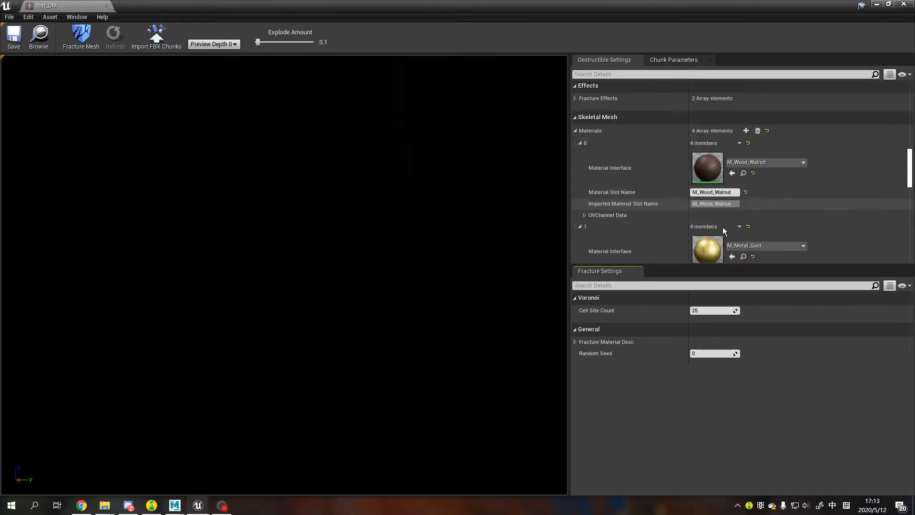
scroll(down, 3)
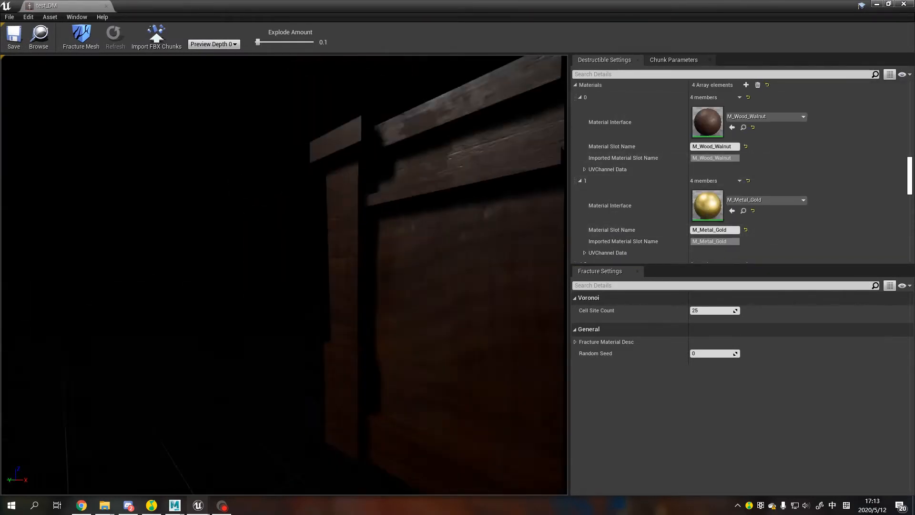
drag(259, 41, 275, 41)
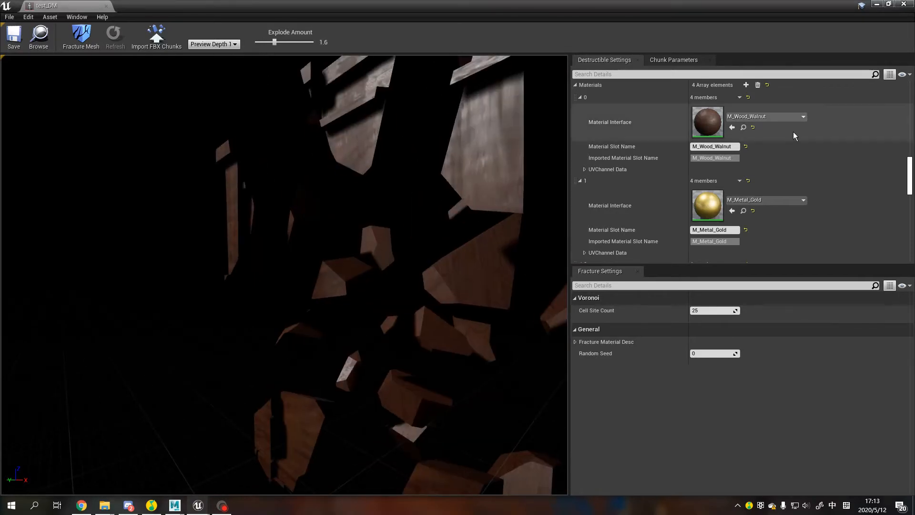
mouse_move(779, 344)
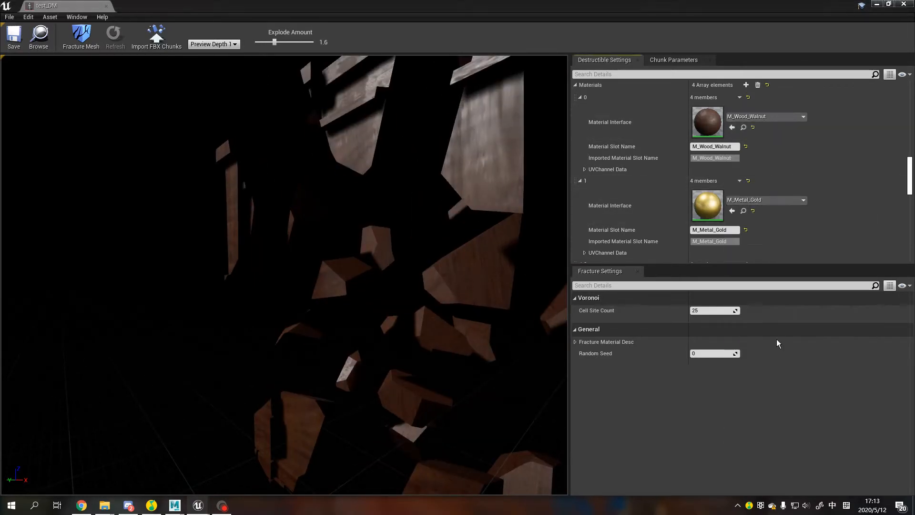
click(803, 207)
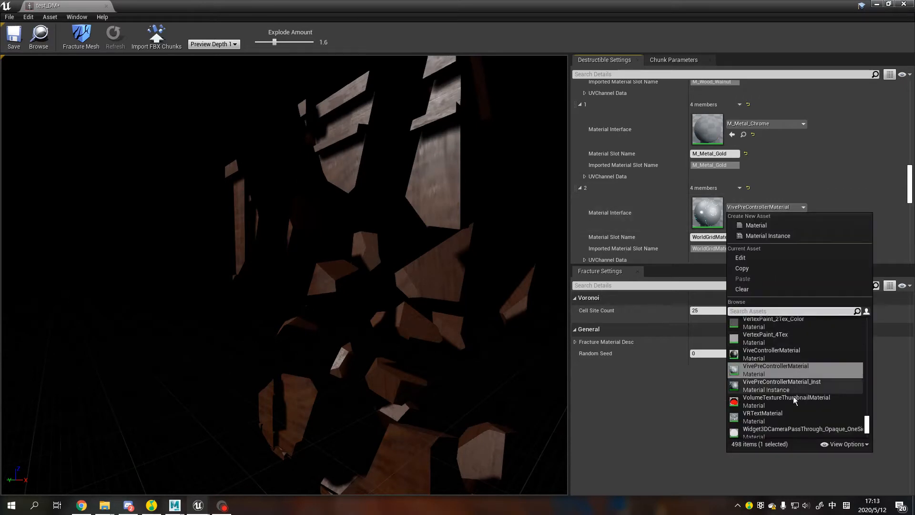
scroll(down, 3)
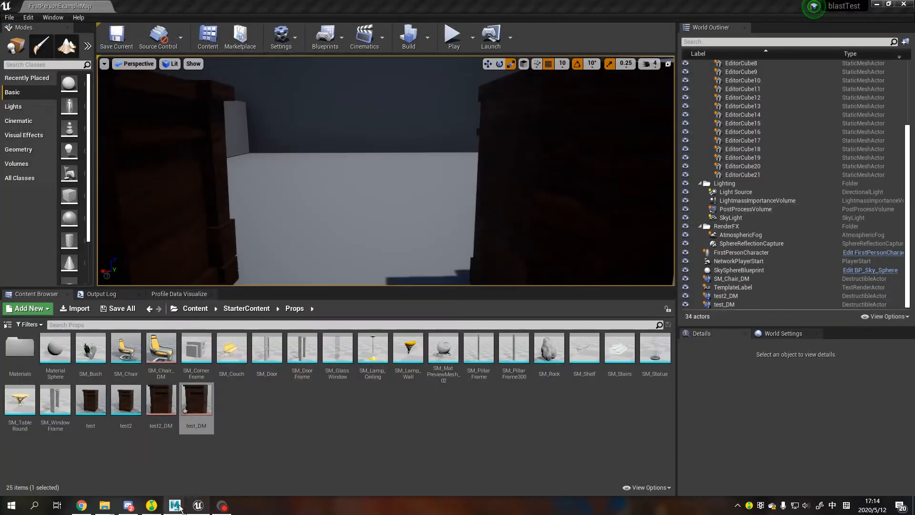
click(174, 506)
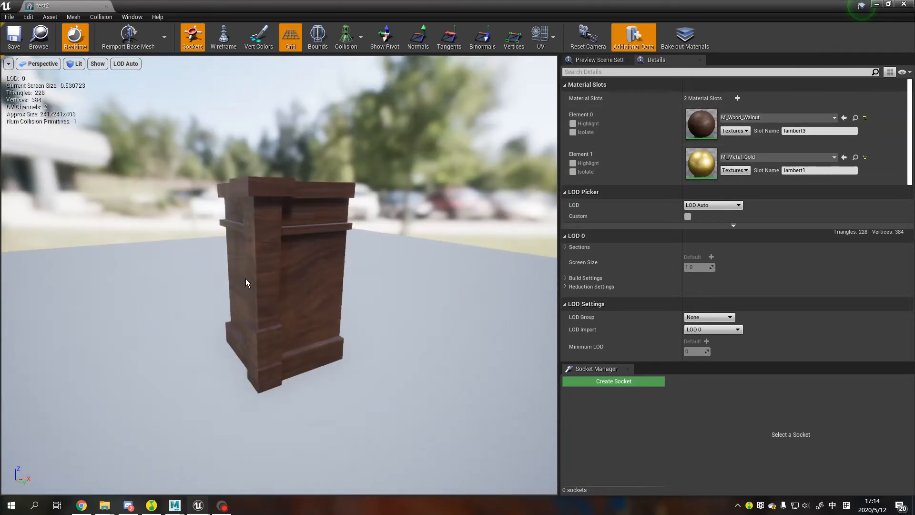
Step: Review test2's material slots showing walnut wood and gold metal
scroll(down, 3)
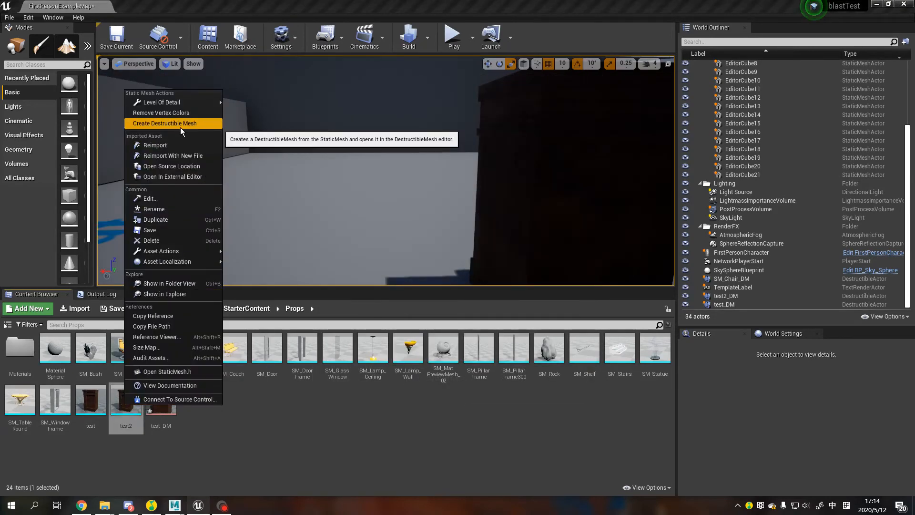
Step: Create the test2_DM destructible mesh from test2 via Create Destructible Mesh
click(164, 123)
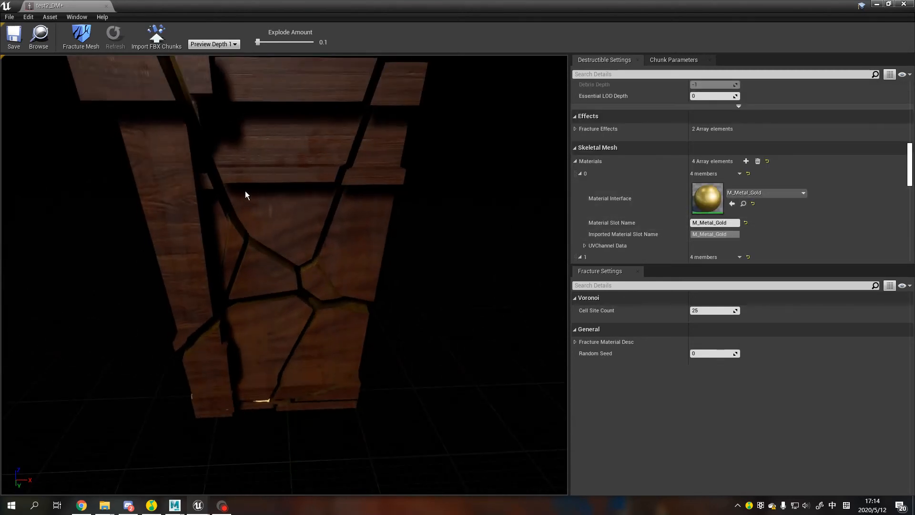
Step: Spread test2_DM's chunks apart and set material element 0 to M_Ground_Moss
drag(259, 41, 270, 41)
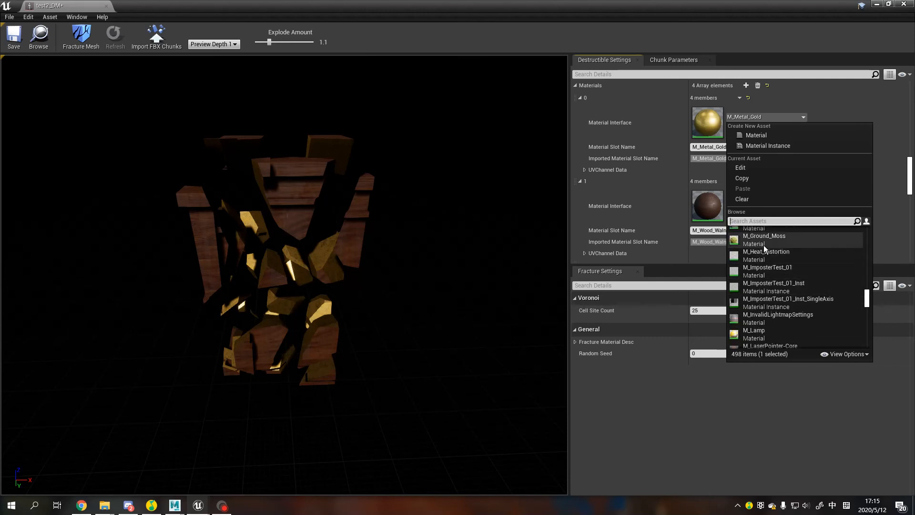
click(765, 236)
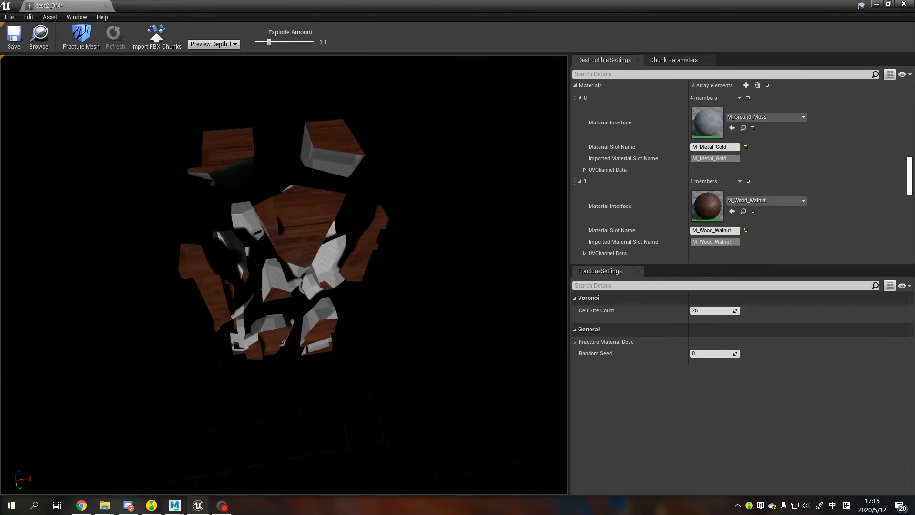